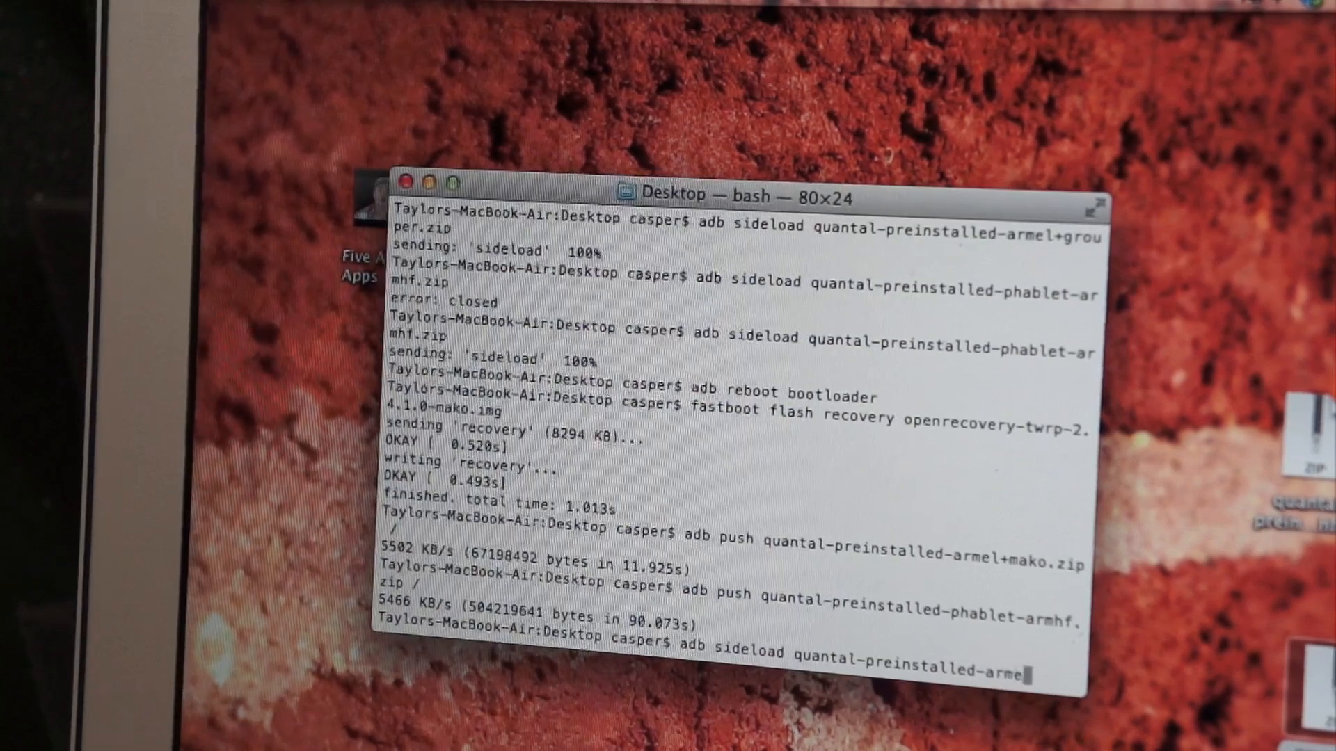
Step: Sideload quantal-preinstalled-armel+mako.zip to 100%, then enter the phablet-armhf zip sideload command
type("+mako.zip")
type("adb sideload quantal-preinstalled-arm")
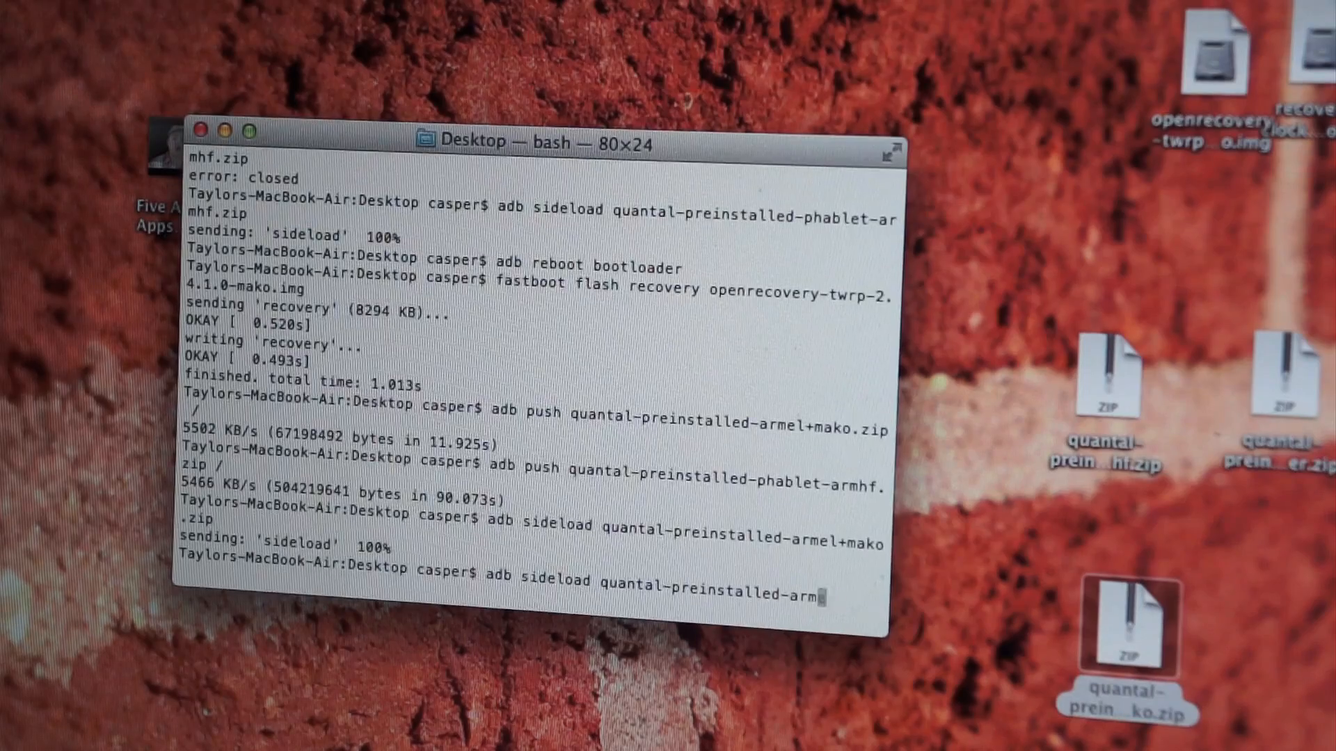
key("Return")
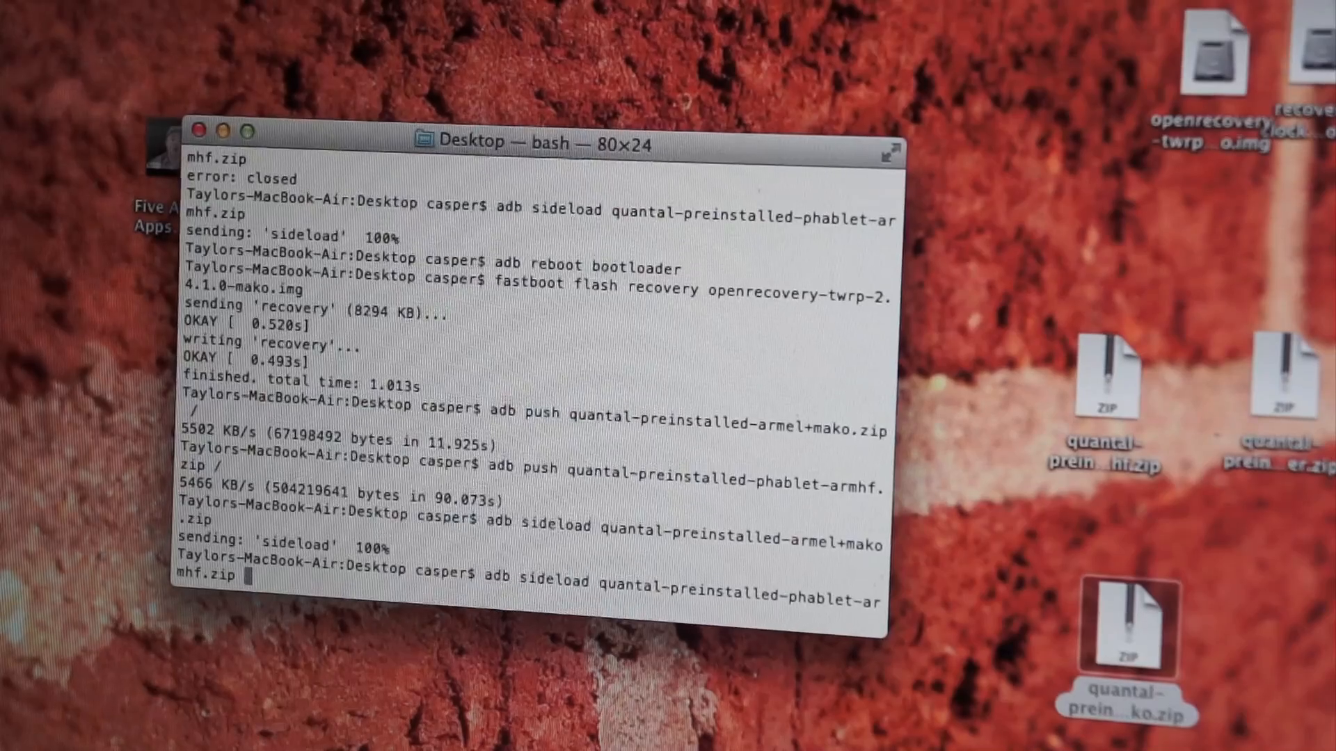